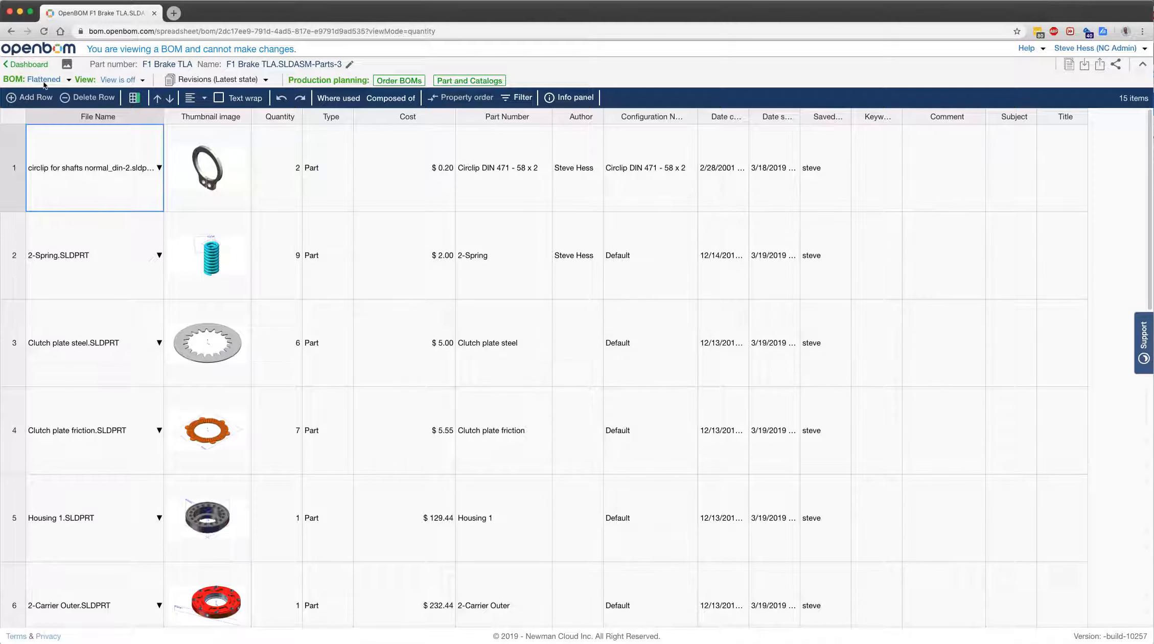
Filter the F1 Brake TLA BOM by Part Number 'Clutch', then toggle that filter off and on
left_click(44, 79)
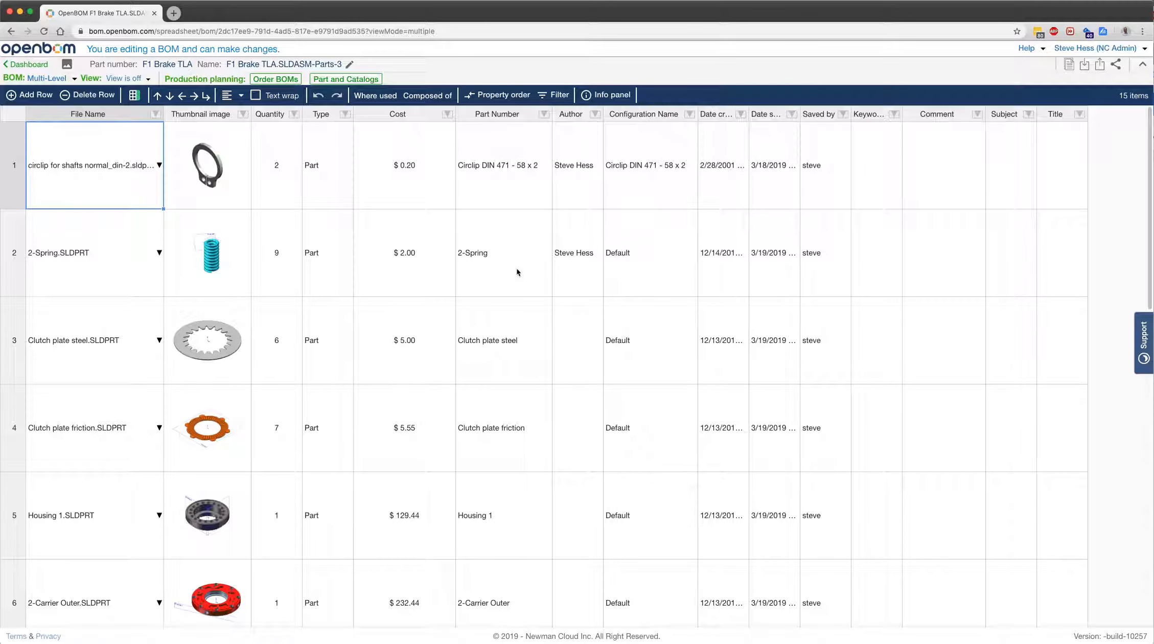
mouse_move(196, 490)
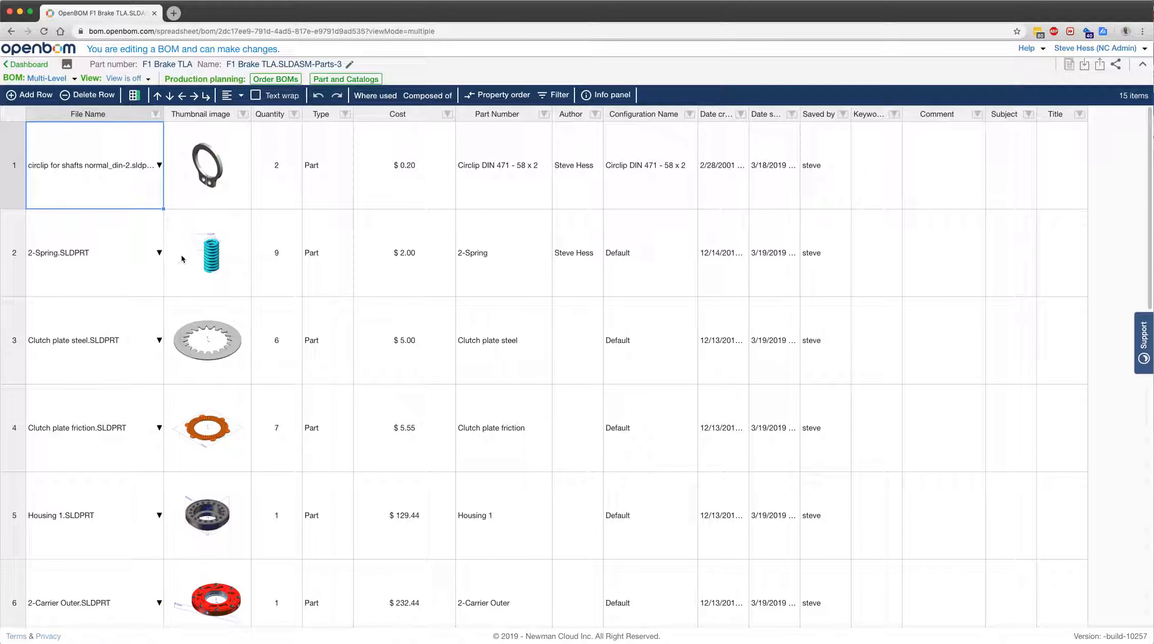
mouse_move(230, 230)
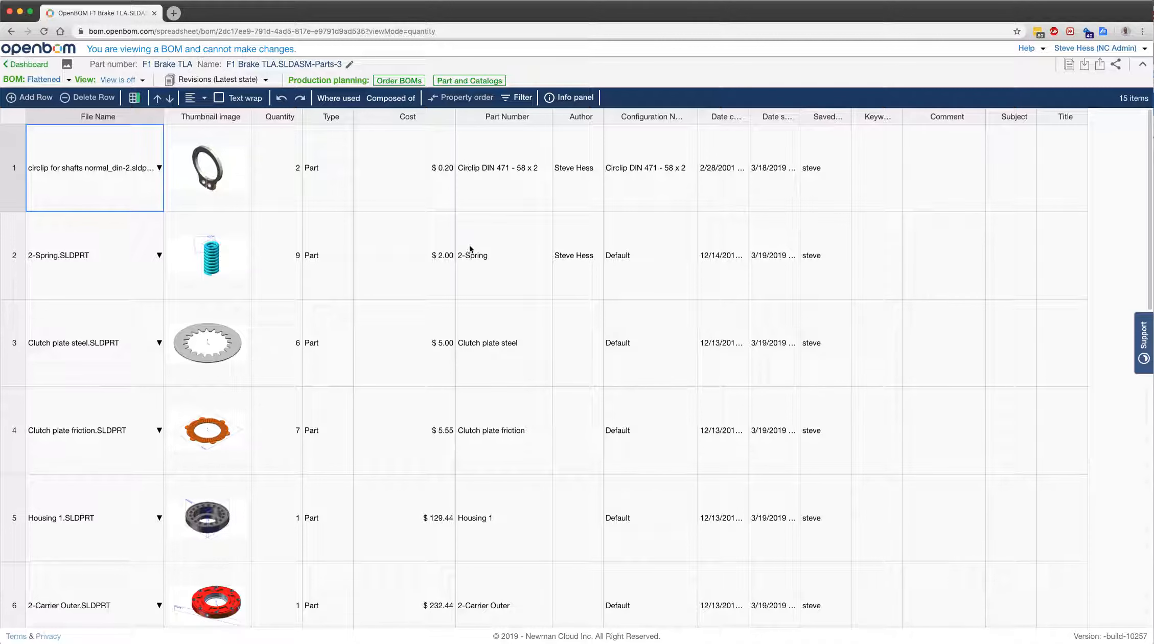
left_click(518, 97)
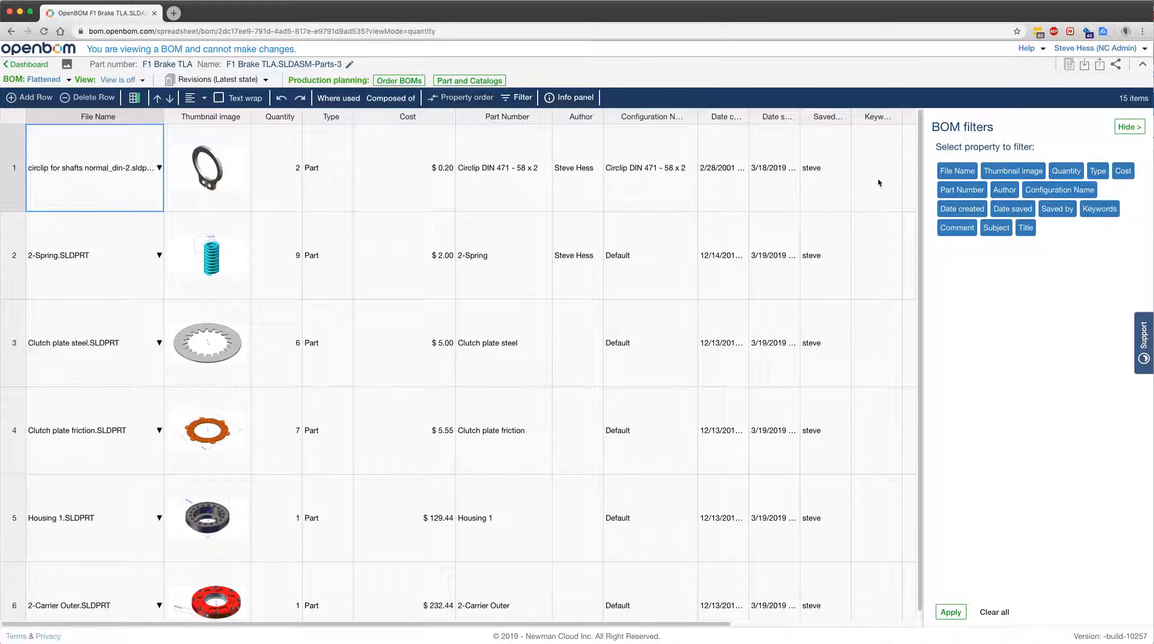
left_click(961, 189)
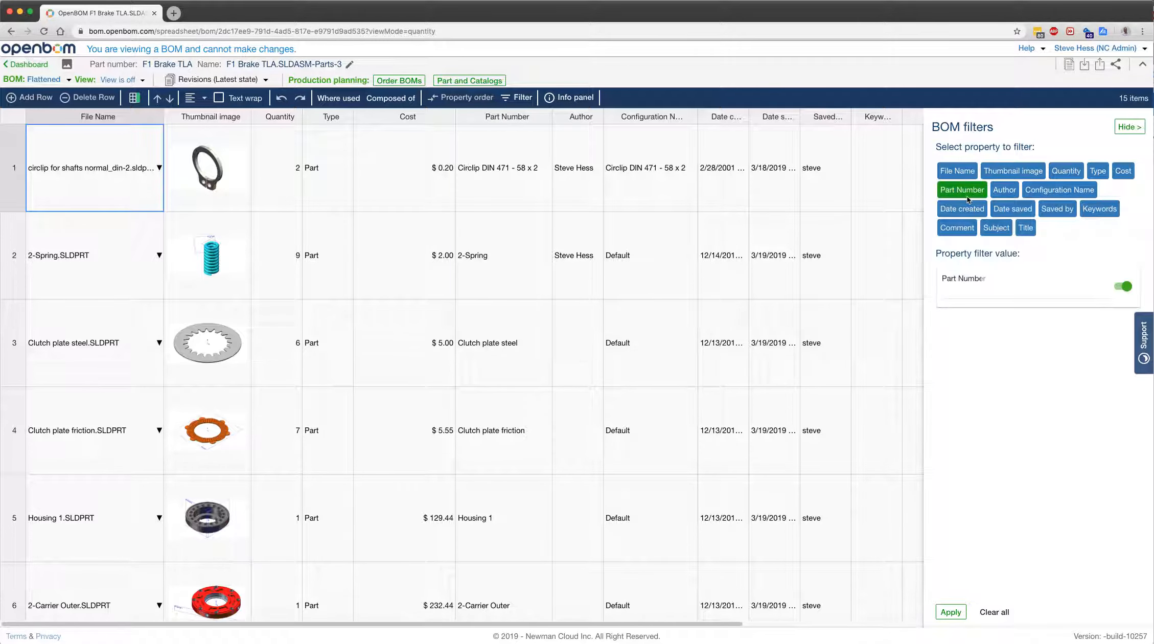
left_click(1023, 295)
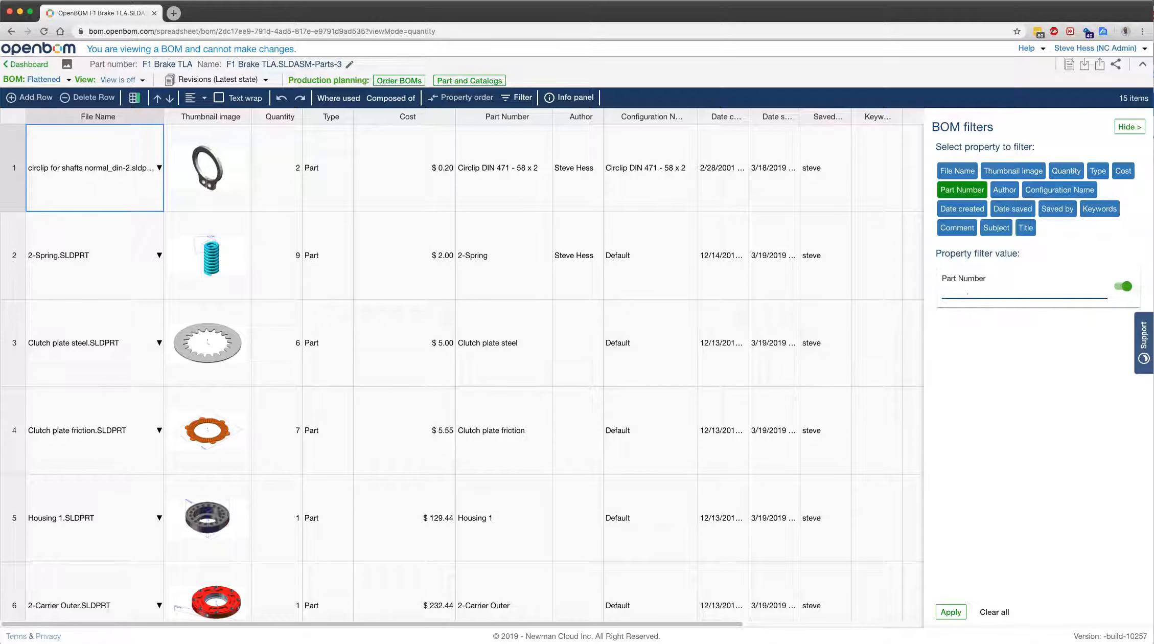
type("Clutch")
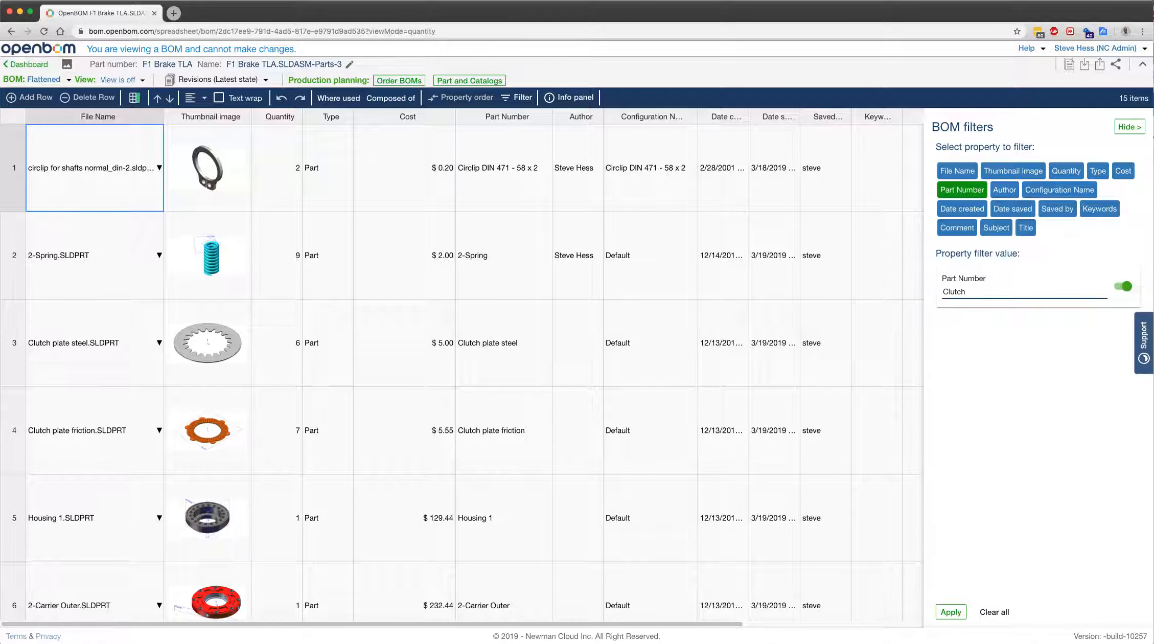
left_click(949, 612)
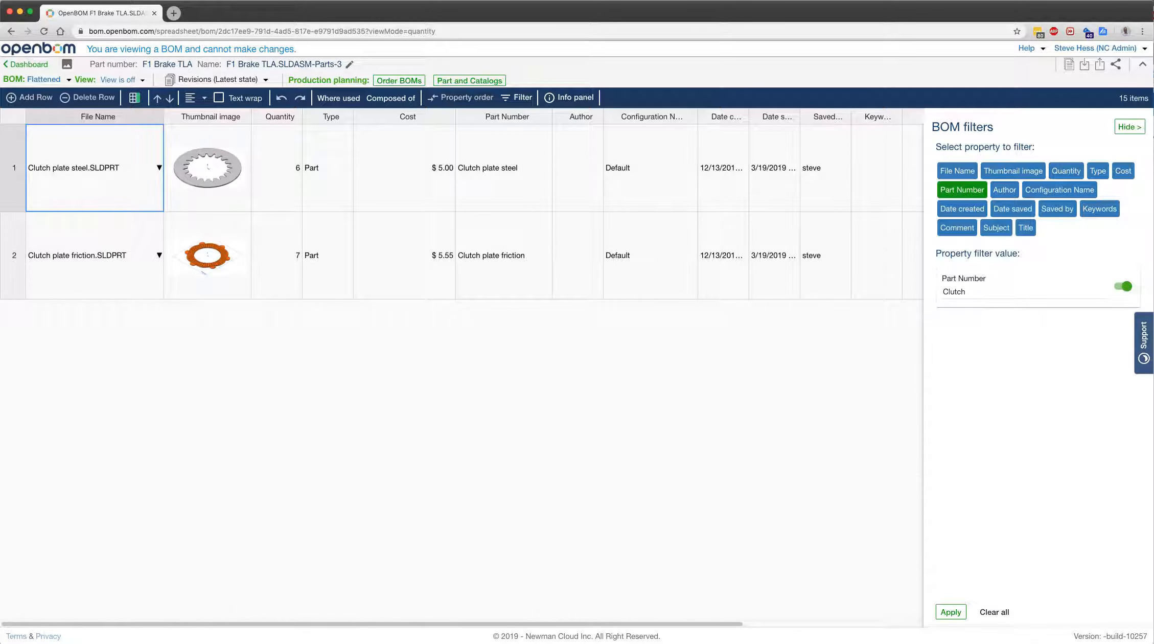
mouse_move(533, 303)
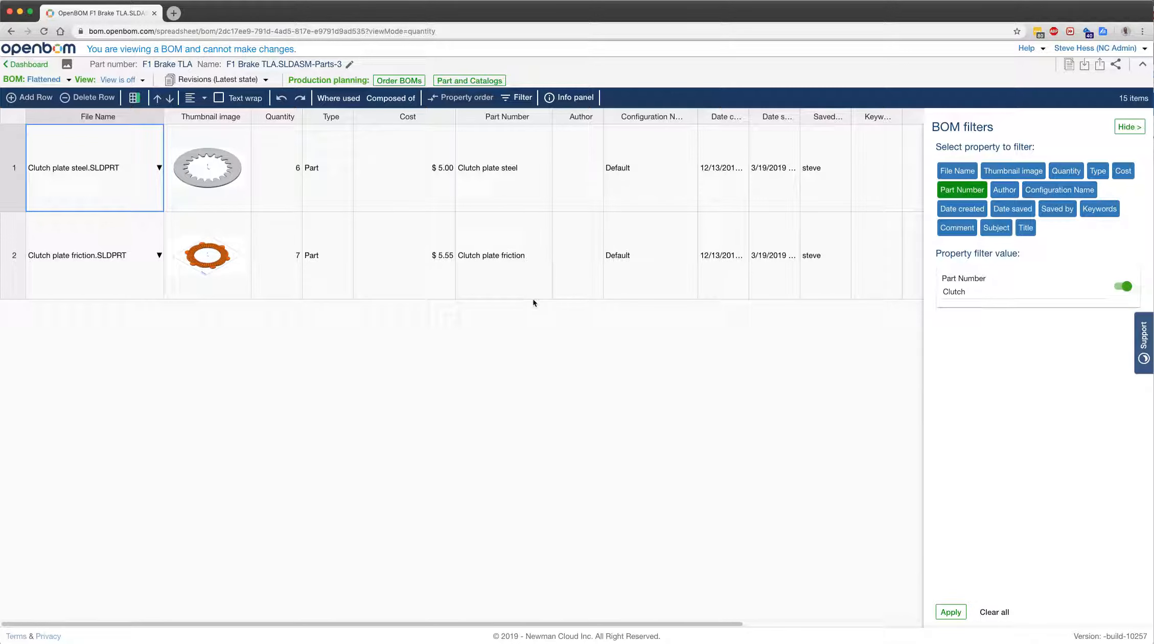
left_click(1122, 286)
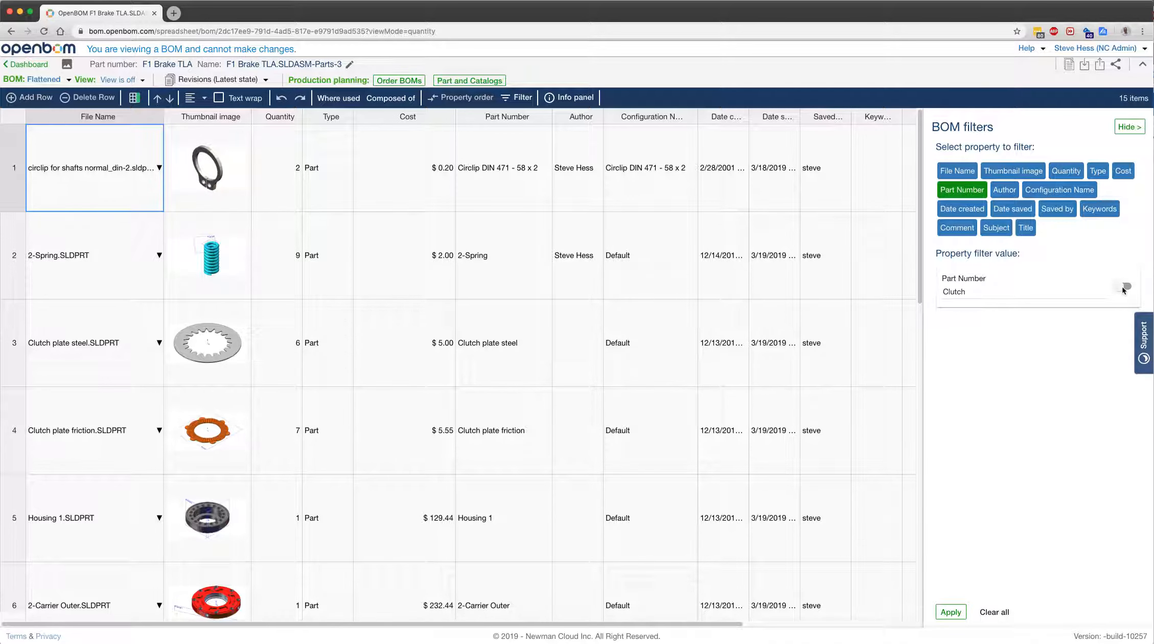
left_click(1120, 286)
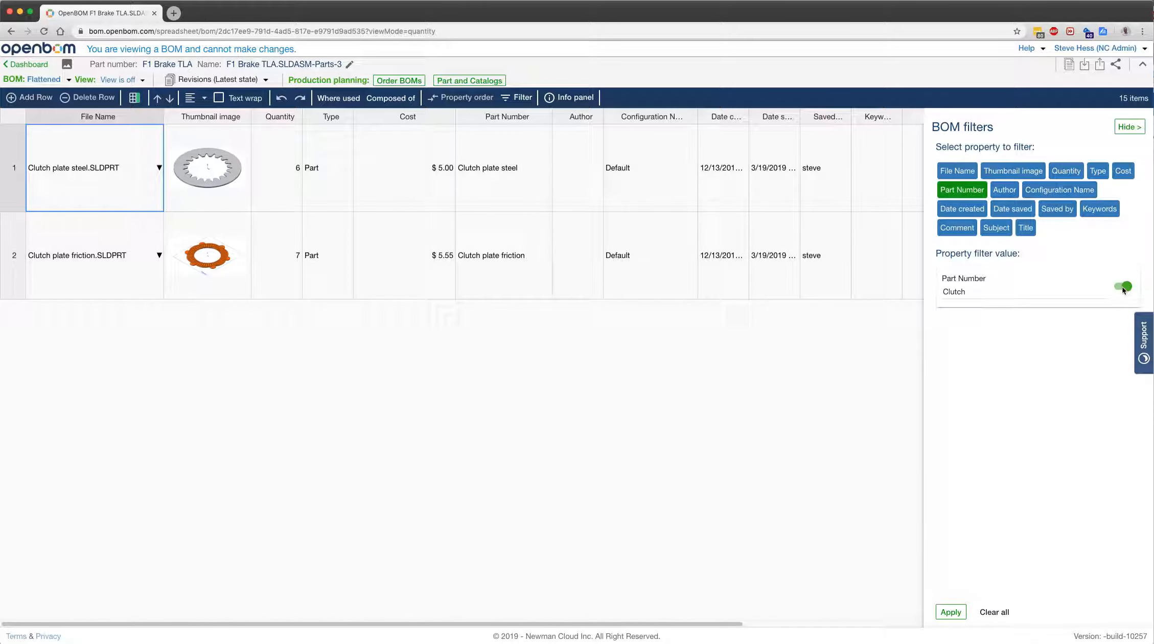